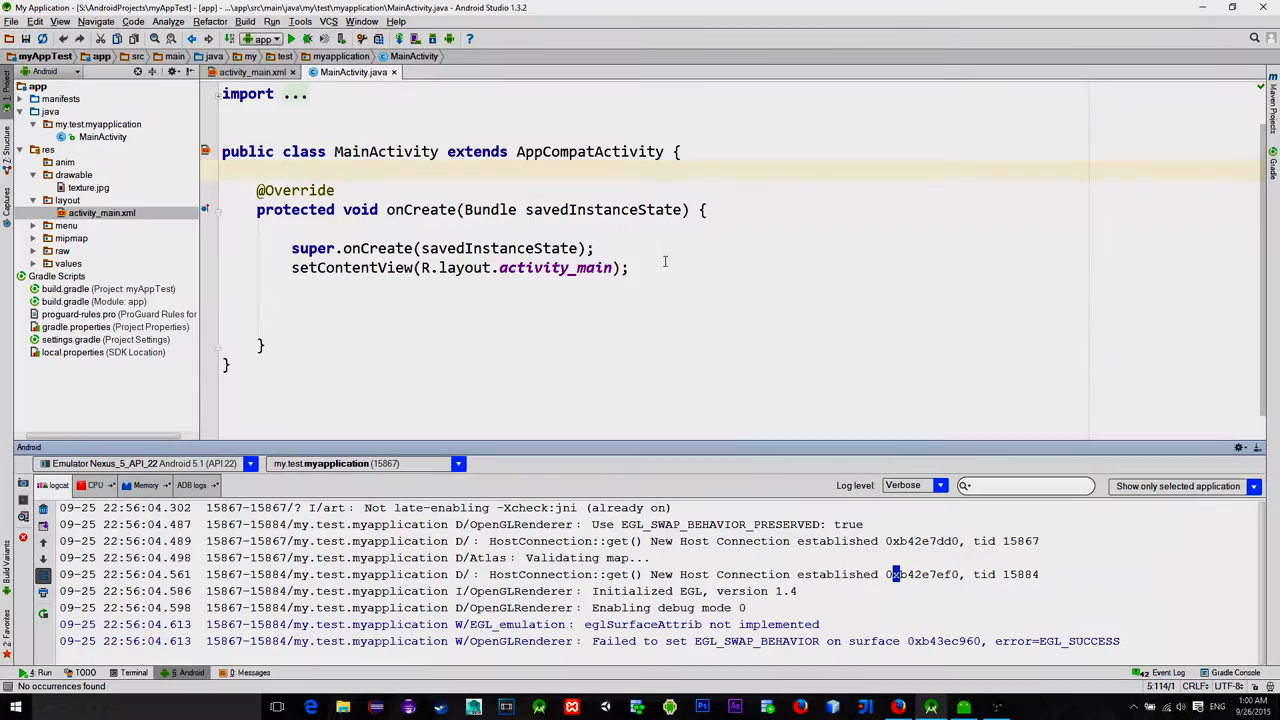
{"action": "mouse_move", "coordinate": [88, 187]}
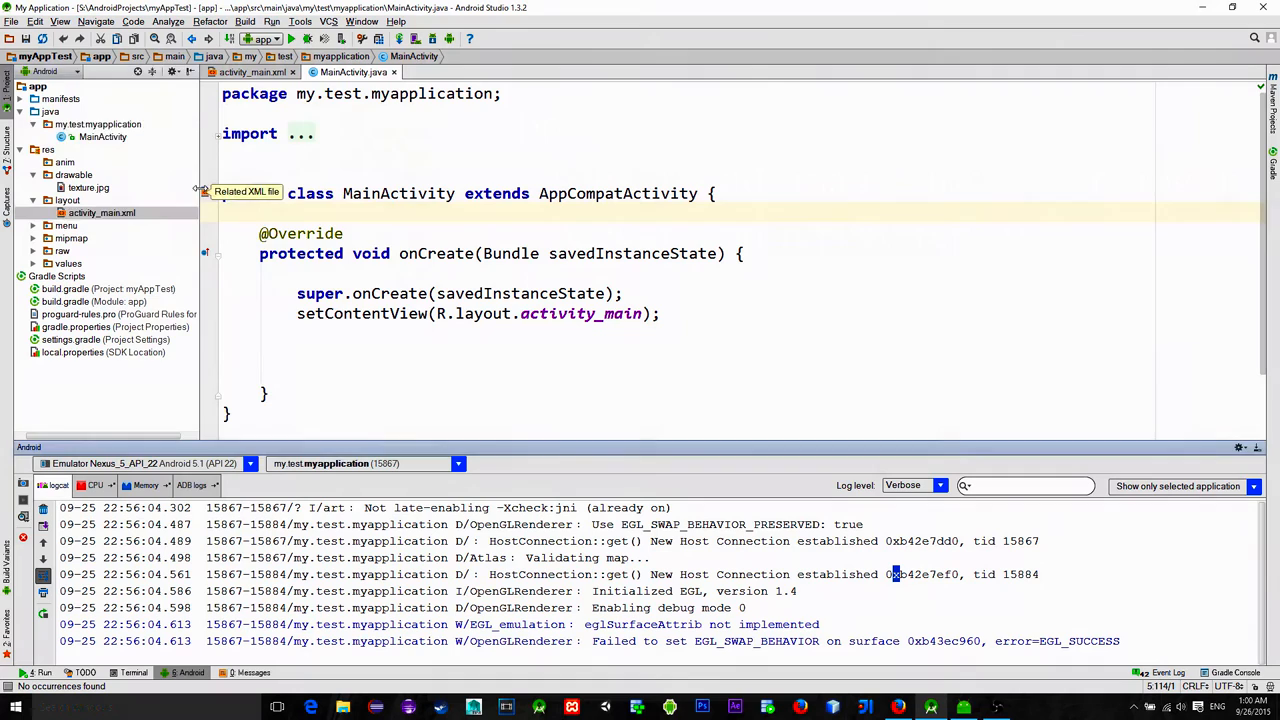
Step: Create a new Java class CustomLinearLayout in the my.test.myapplication package
{"action": "right_click", "coordinate": [97, 124]}
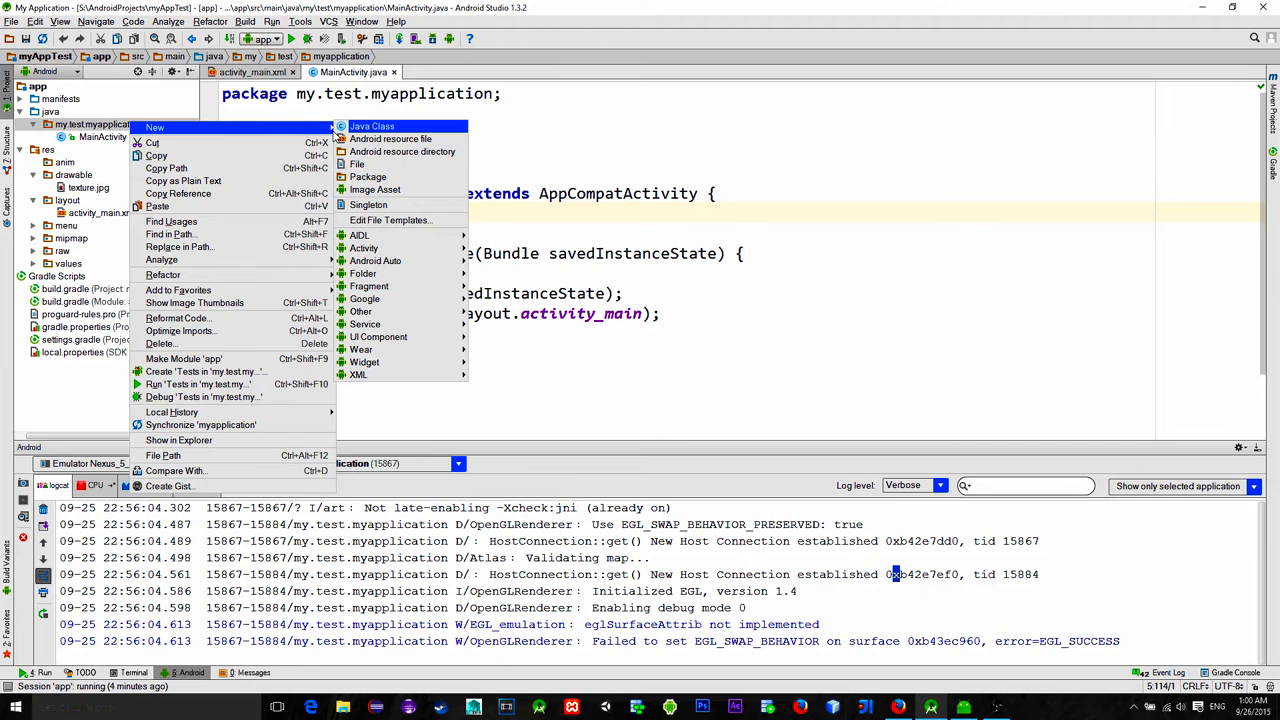
{"action": "left_click", "coordinate": [372, 125]}
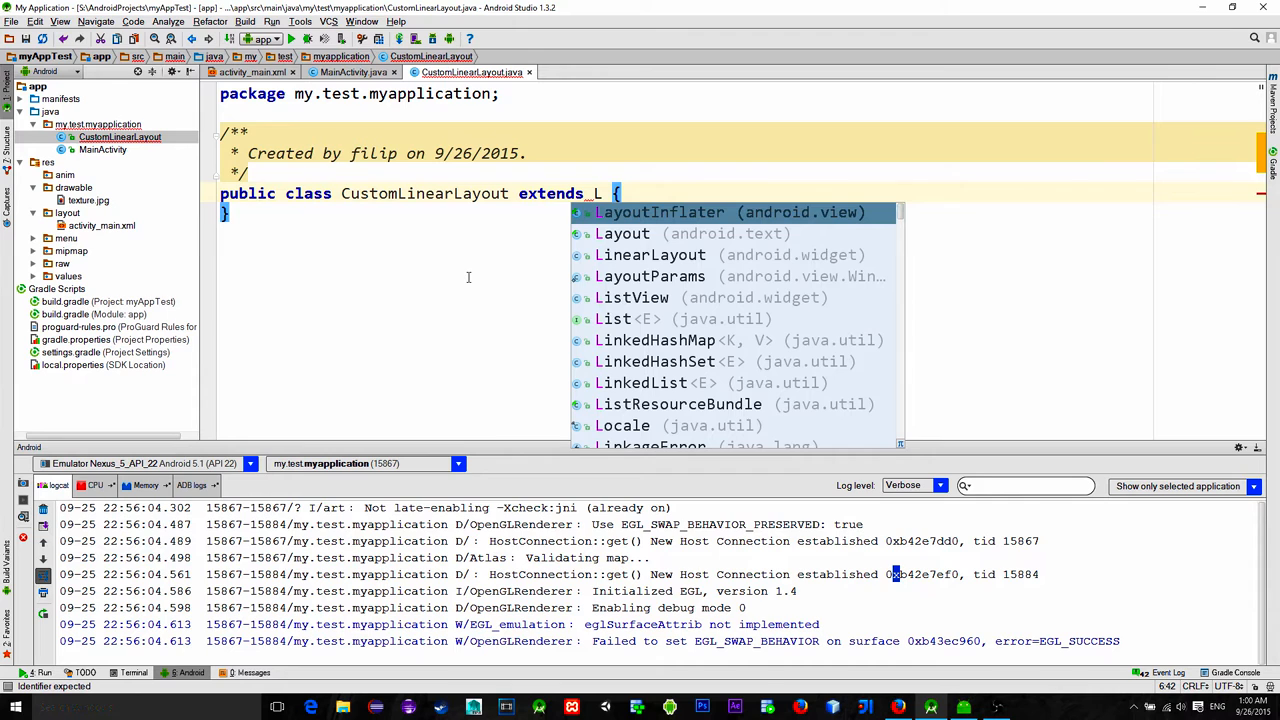
Step: Make CustomLinearLayout extend LinearLayout with a generated LinearLayout(Context, AttributeSet) constructor
{"action": "left_click", "coordinate": [650, 254]}
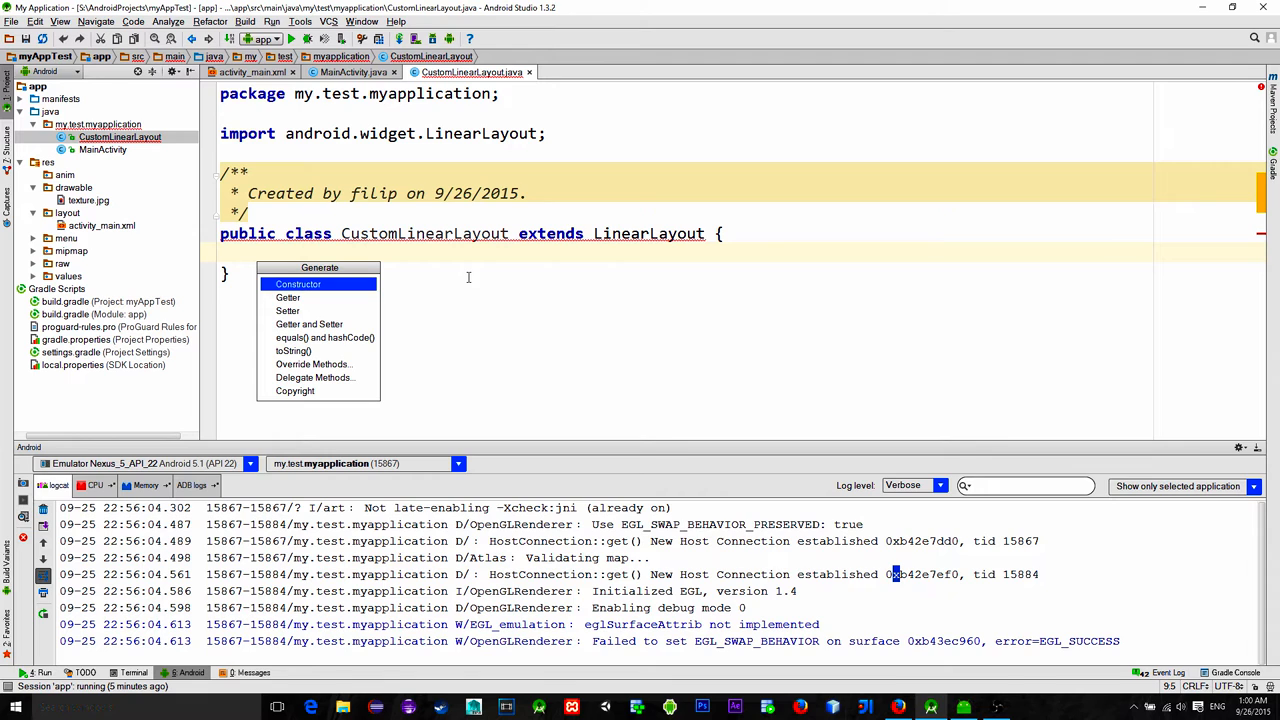
{"action": "left_click", "coordinate": [298, 284]}
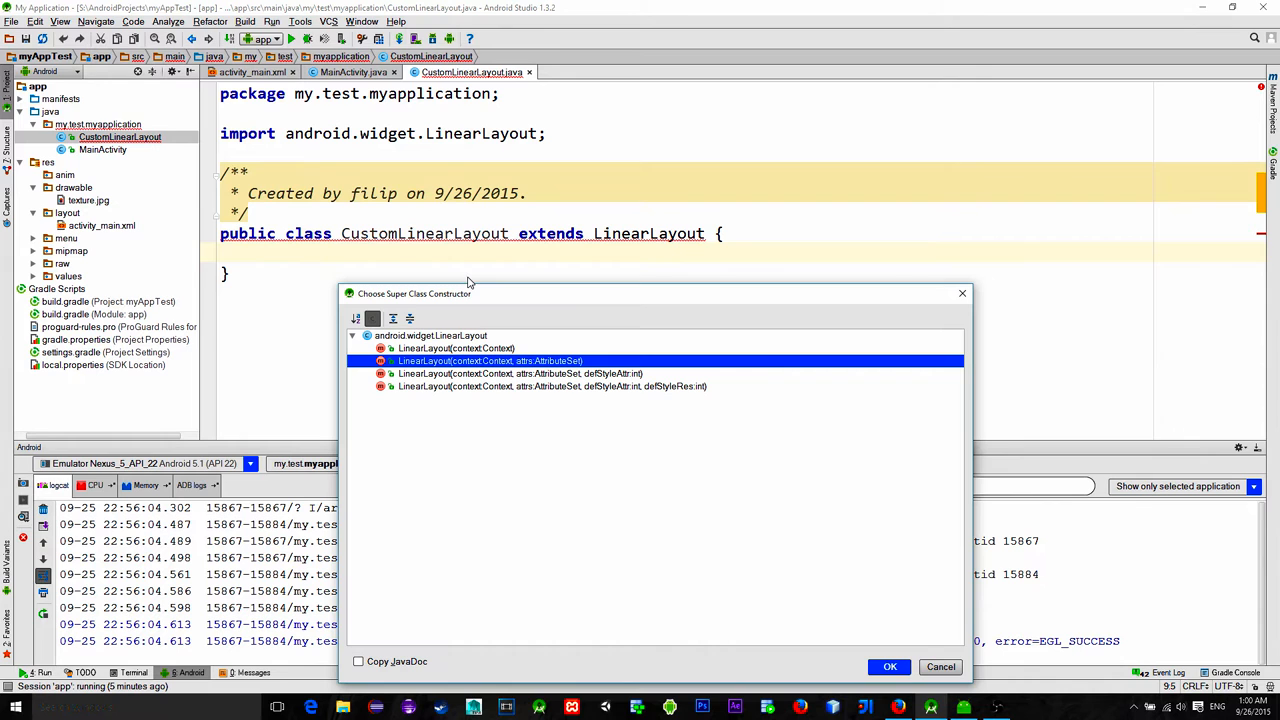
{"action": "left_click", "coordinate": [888, 667]}
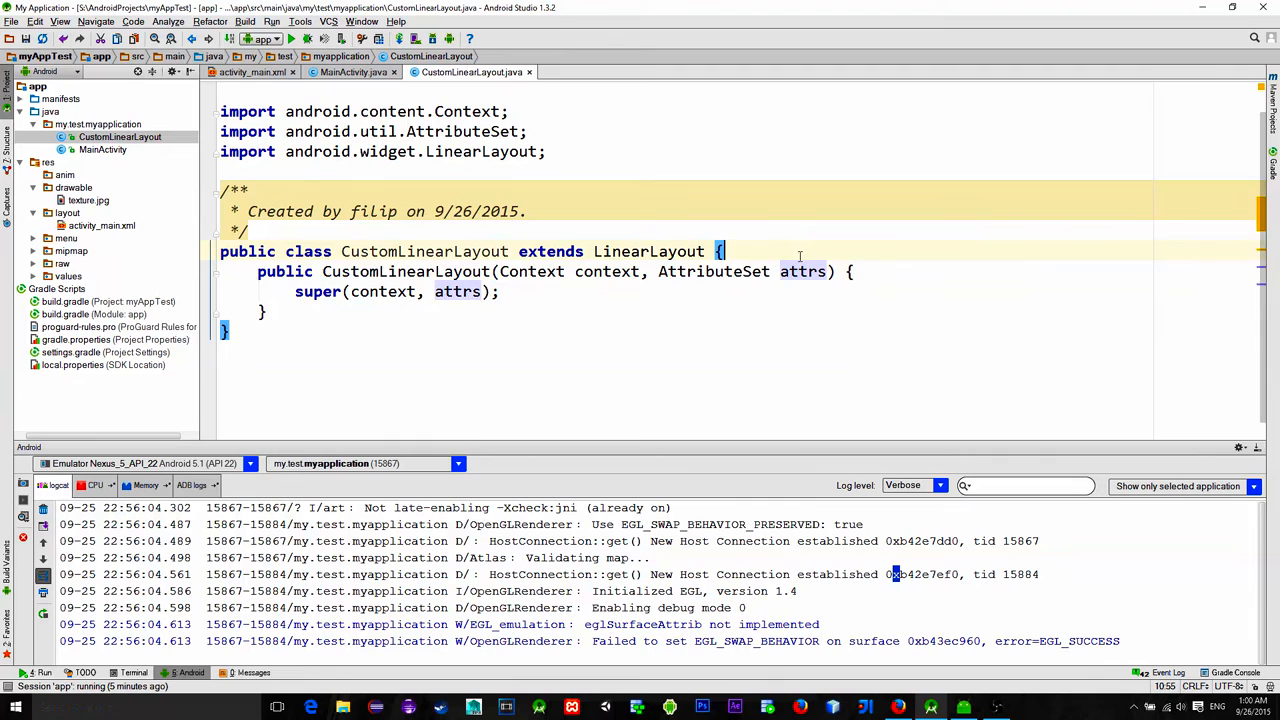
Step: Add Paint and Bitmap fields; decode R.drawable.texture into the bitmap in the constructor
{"action": "type", "text": "private Paint paint;"}
{"action": "type", "text": "paint.setStyle(Paint.Style.FILL);"}
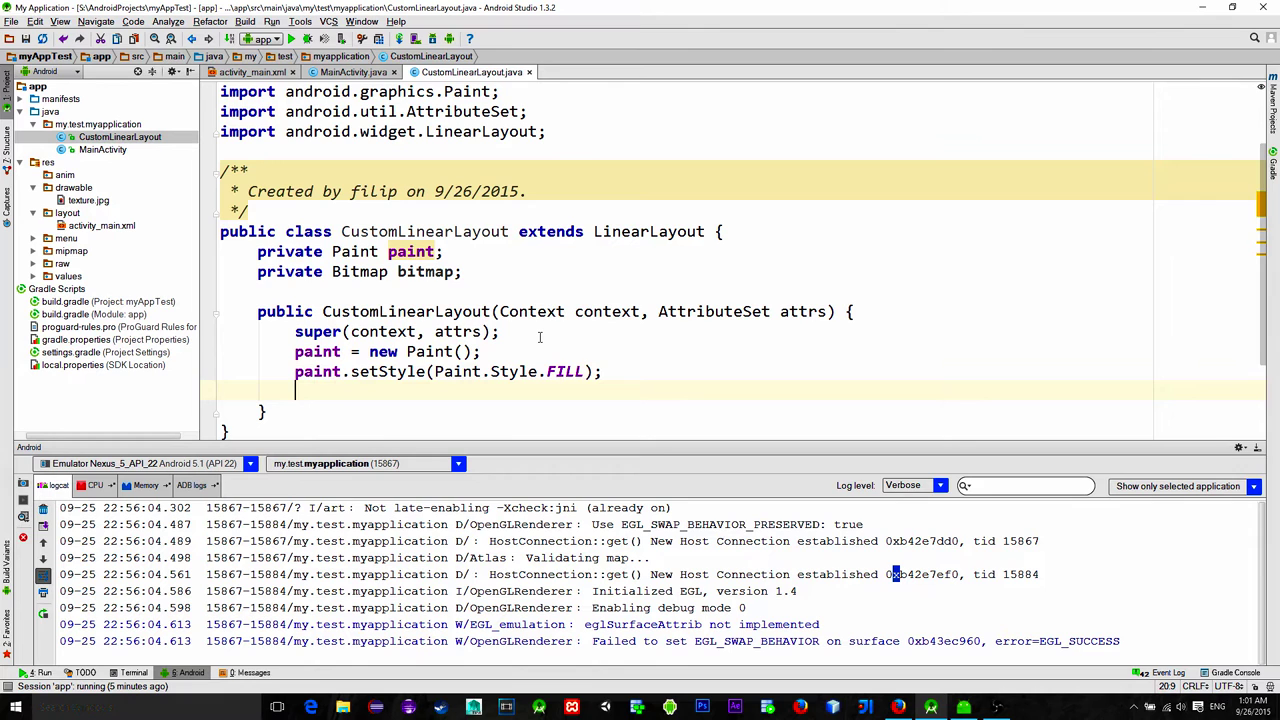
{"action": "type", "text": "bitmap = BitmapFactory.decodeResource("}
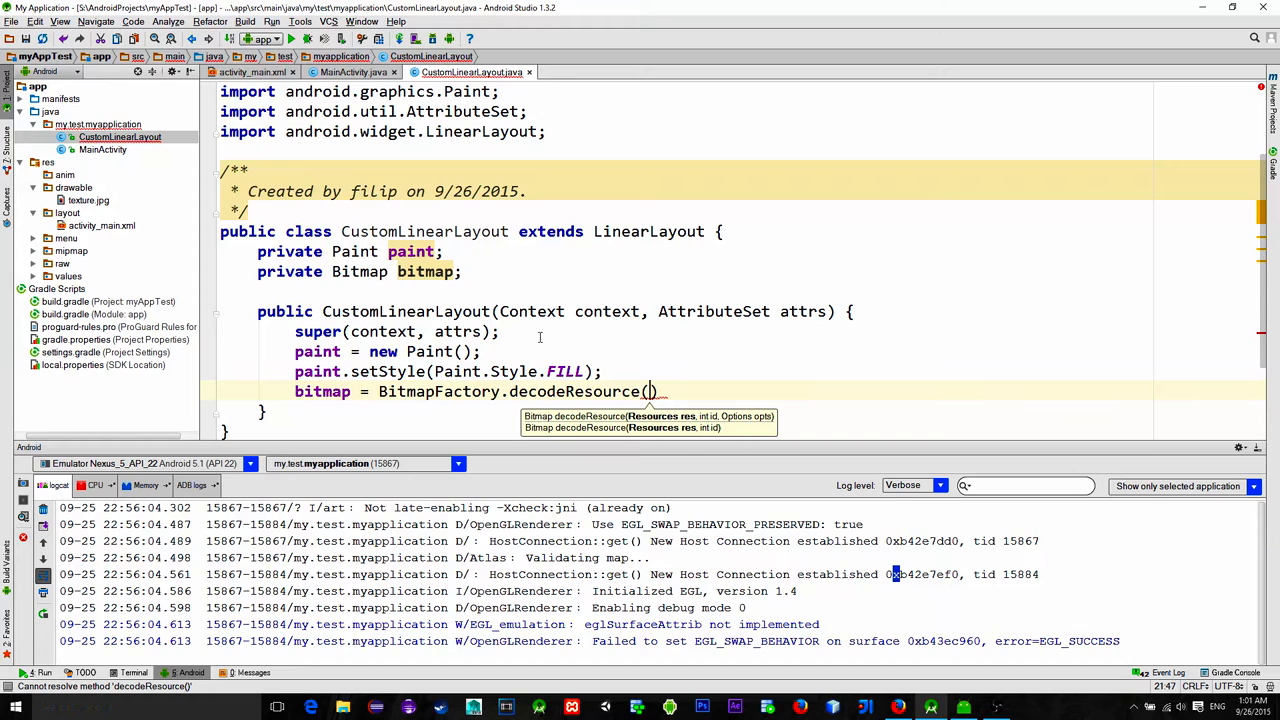
{"action": "type", "text": "g"}
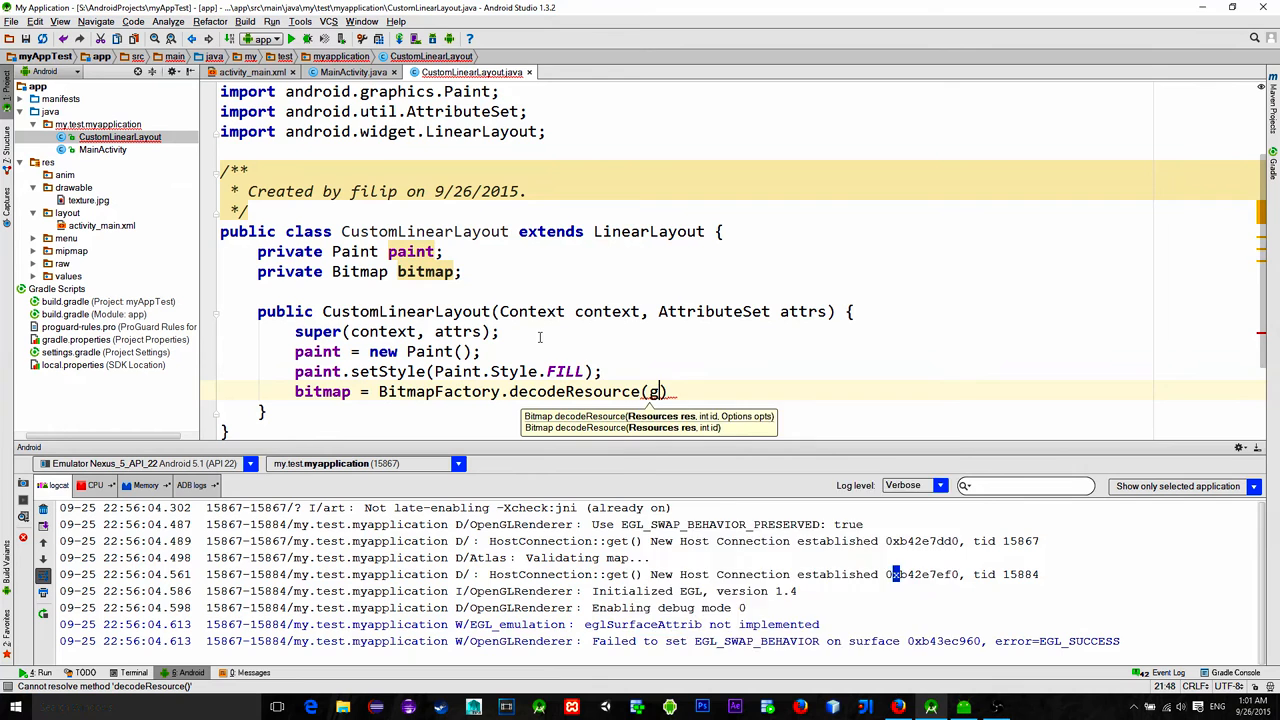
{"action": "type", "text": "etResources(),R.drawable.texture);"}
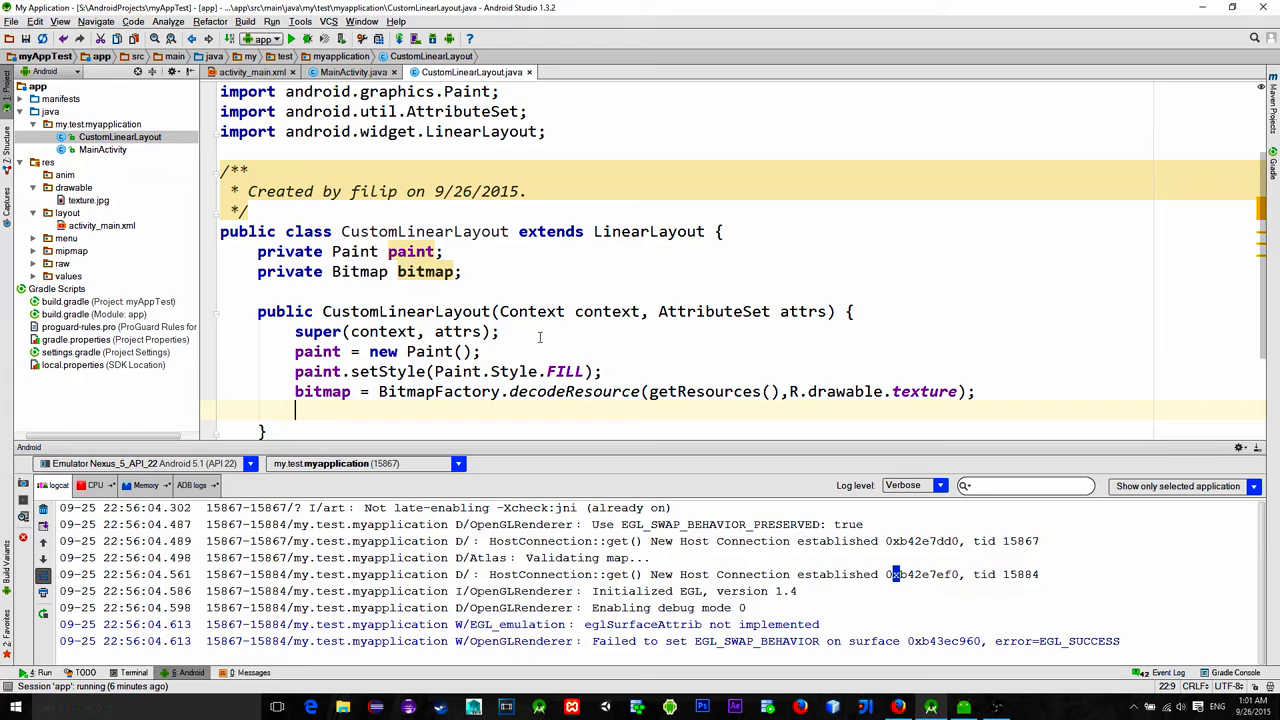
Step: Set the paint's shader to a BitmapShader of the bitmap with REPEAT tiling both ways
{"action": "type", "text": "paint."}
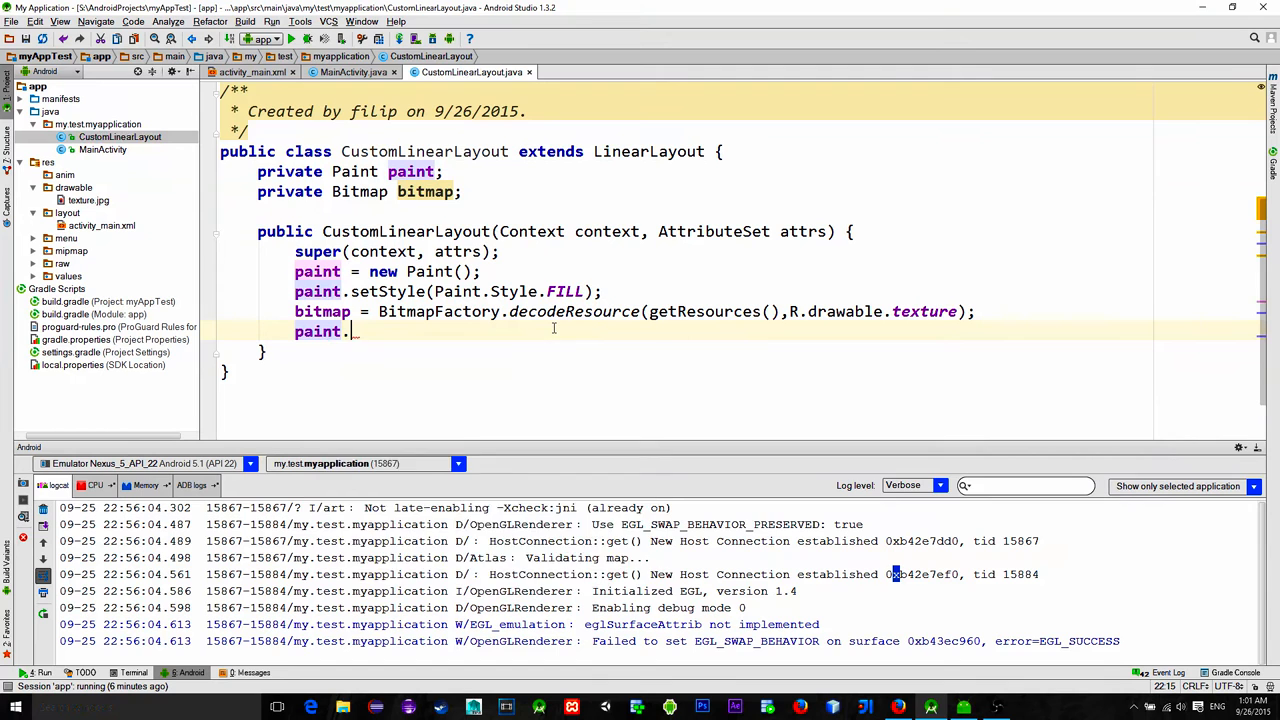
{"action": "type", "text": "setShader(new BitmapShader()"}
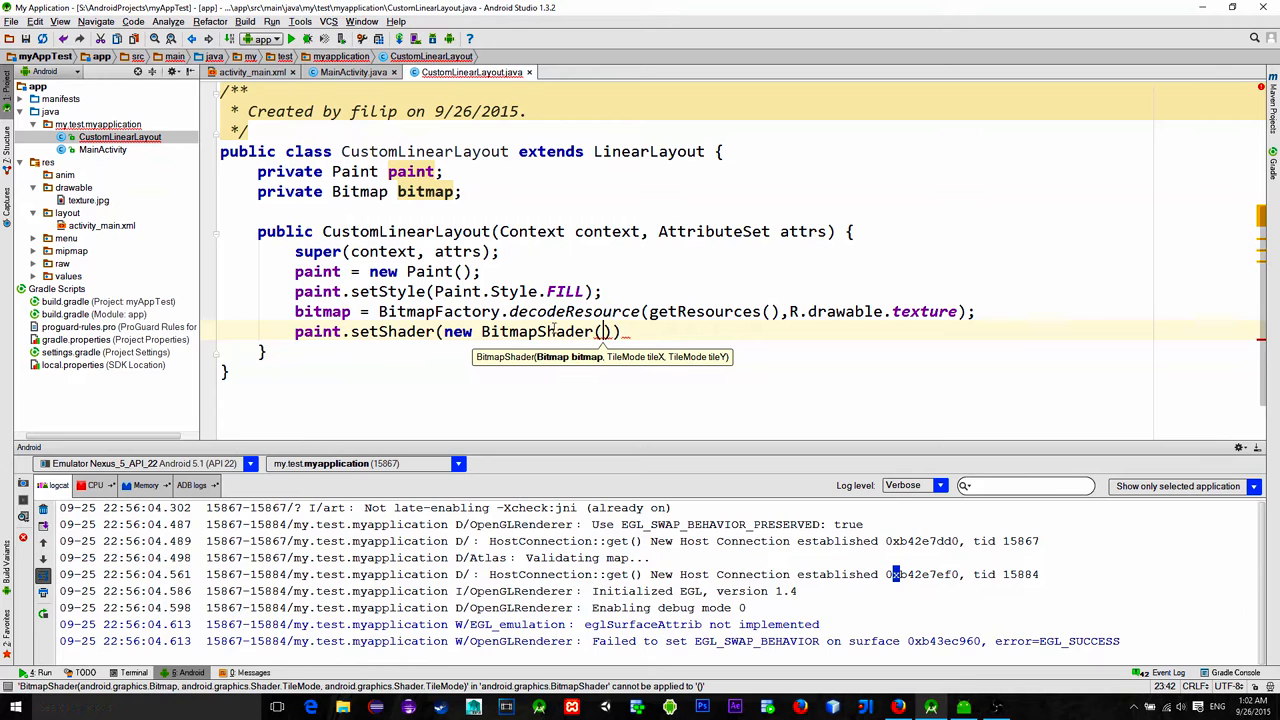
{"action": "type", "text": "bitmap,"}
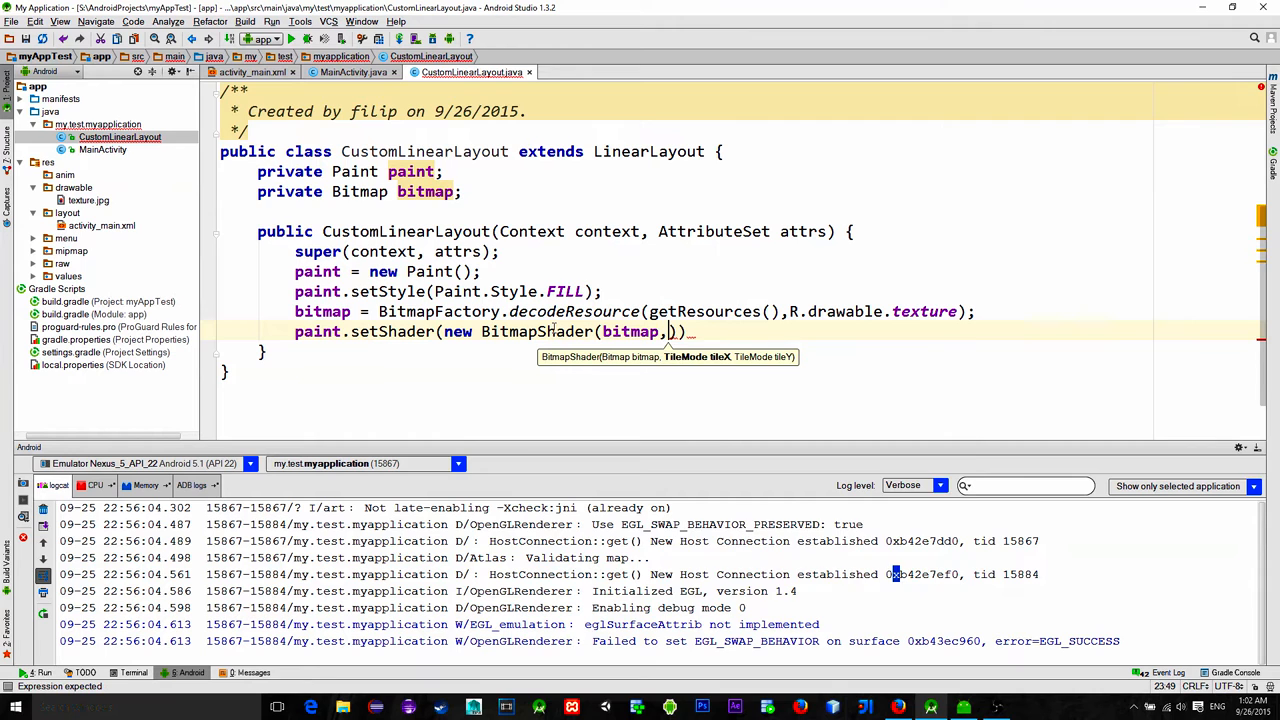
{"action": "type", "text": "Shader.TileMode.REPEAT, Shader.TileMode.REPEAT));"}
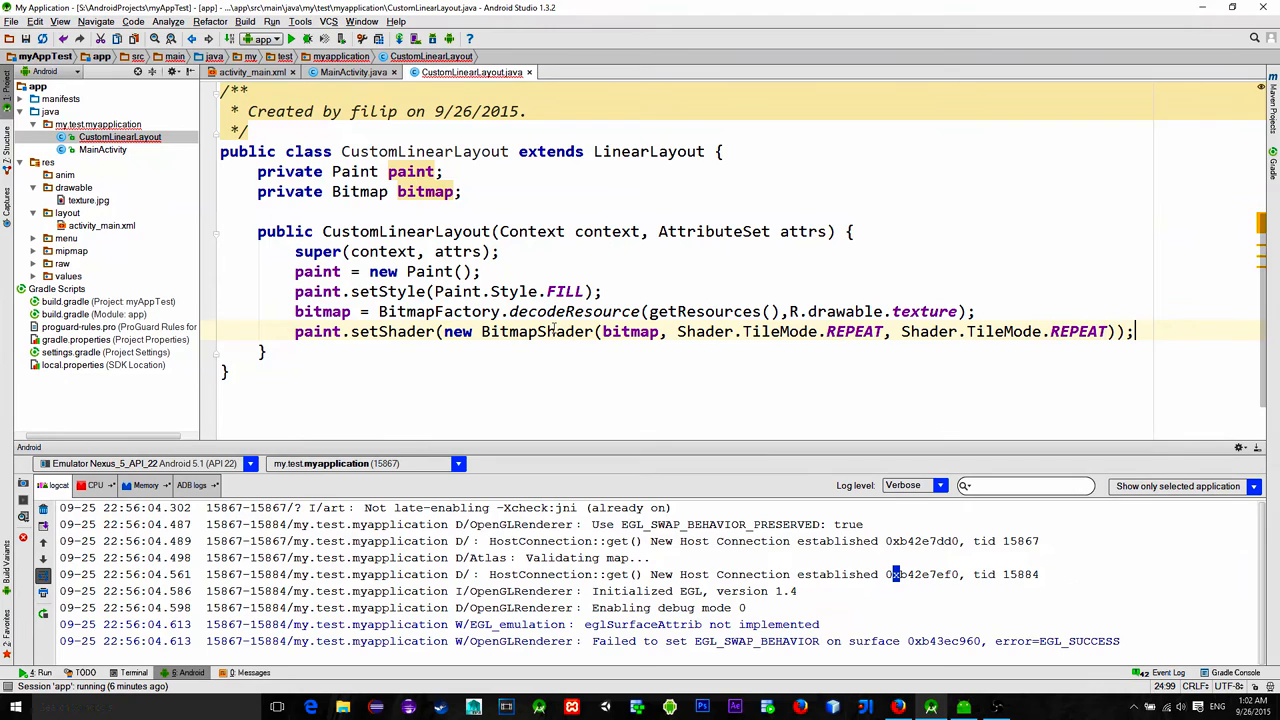
{"action": "type", "text": "setw"}
{"action": "type", "text": "canvas.drawPaint(paint);"}
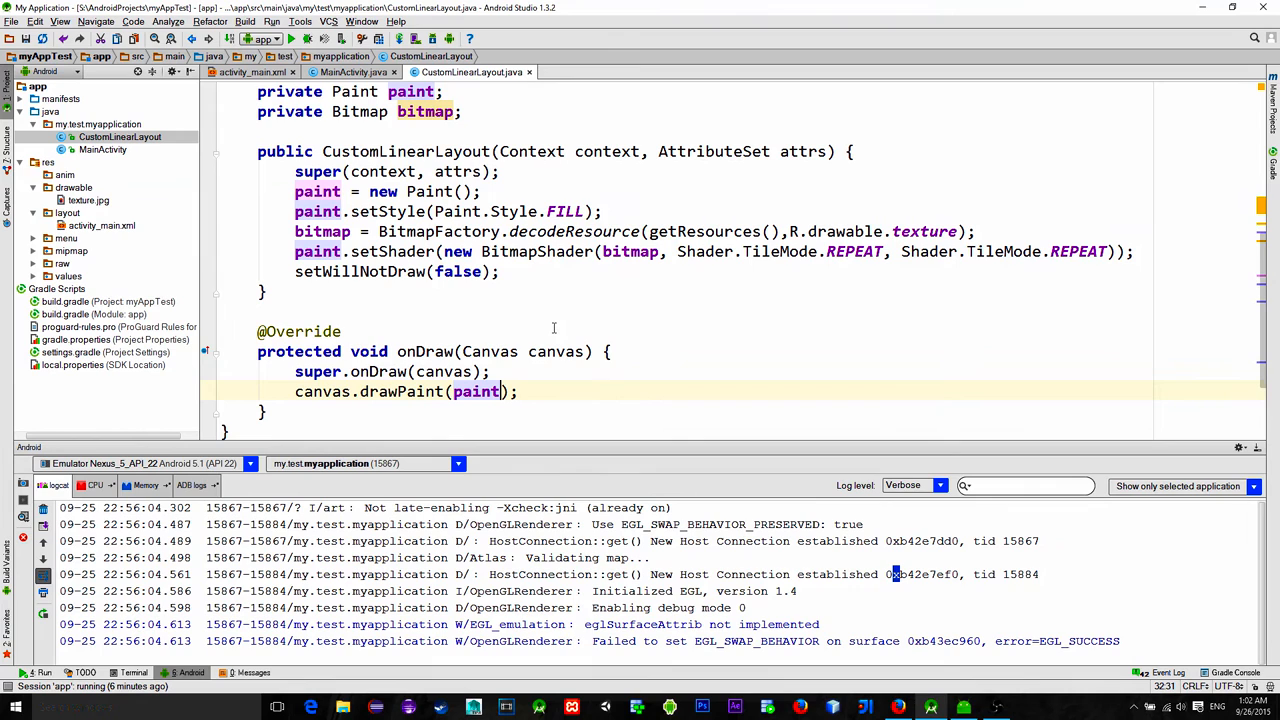
Step: Select the activity_main.xml layout file in the Project tree
{"action": "left_click", "coordinate": [100, 225]}
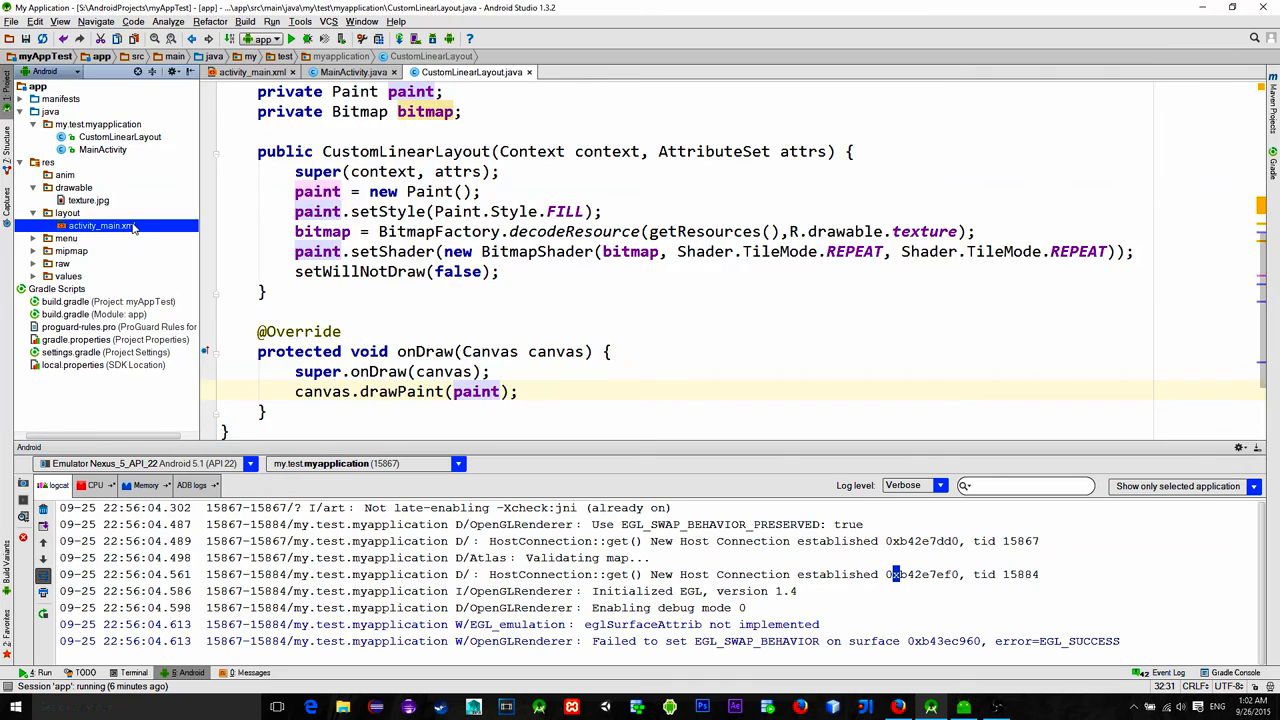